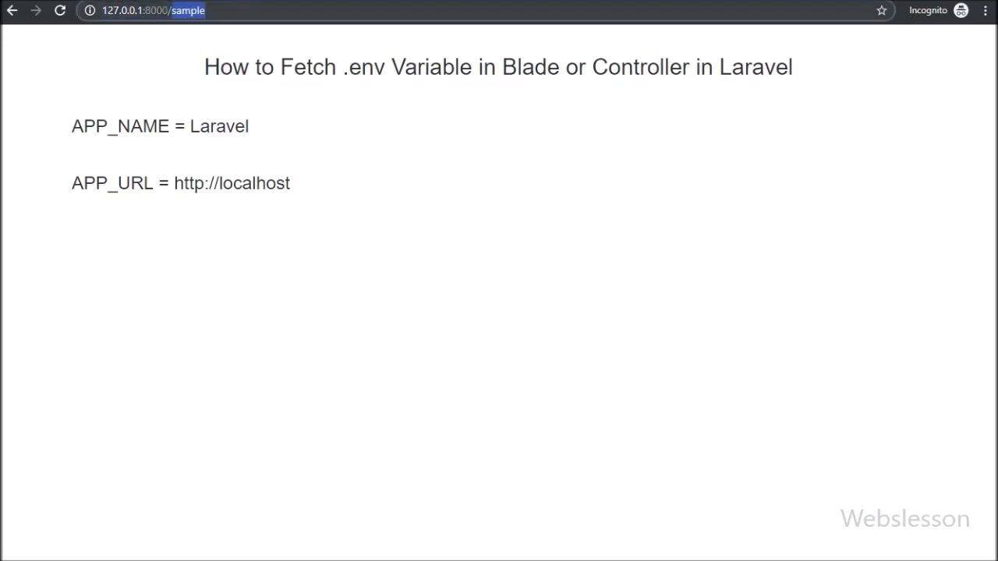
Highlight the page heading and the APP_NAME and APP_URL labels on the sample page
drag(204, 67, 424, 67)
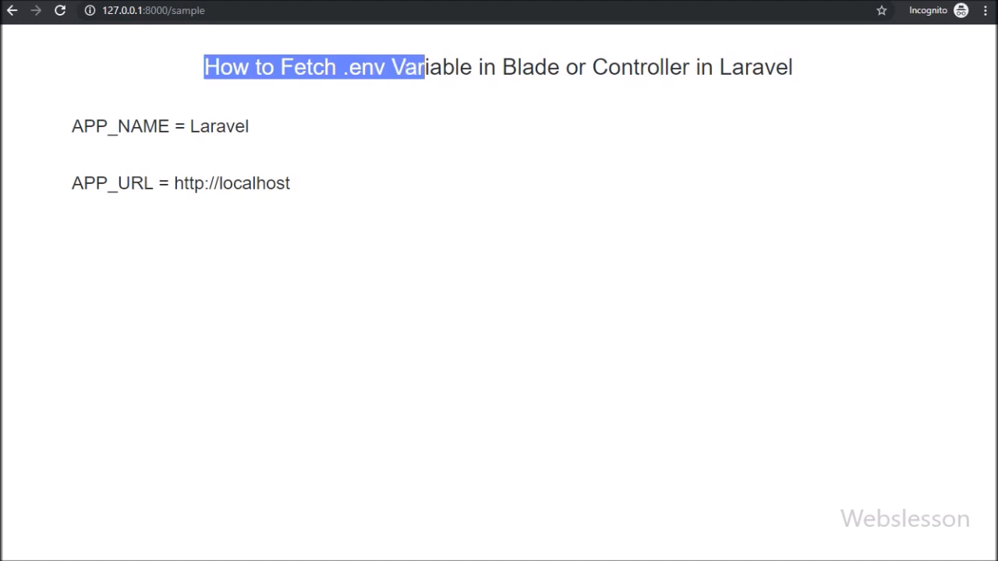
drag(421, 67, 558, 67)
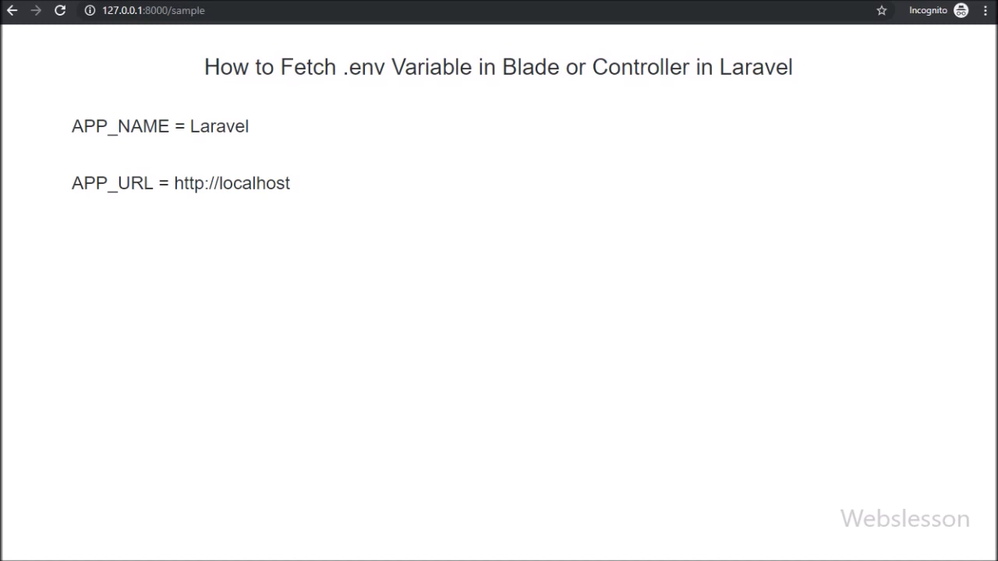
double_click(434, 67)
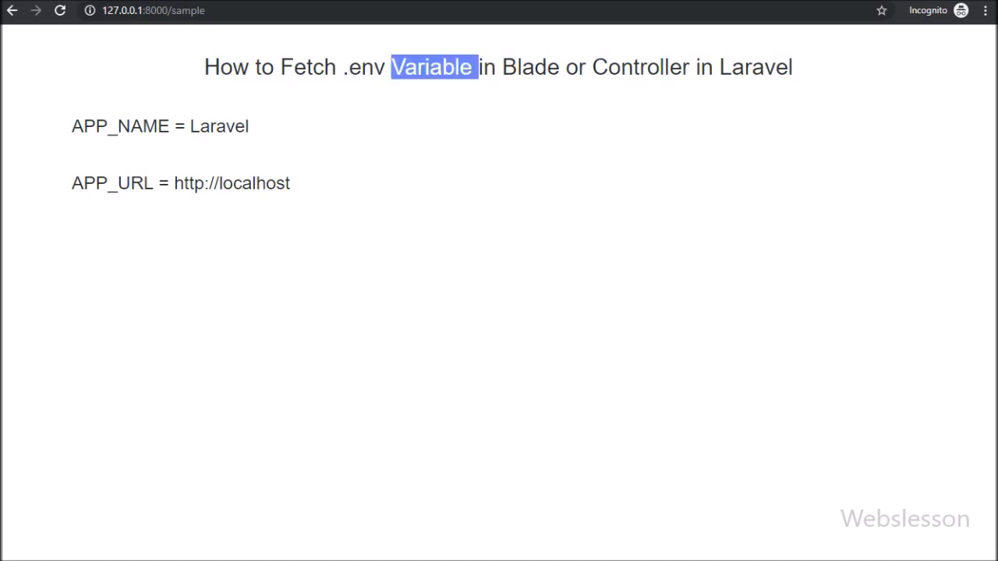
double_click(120, 125)
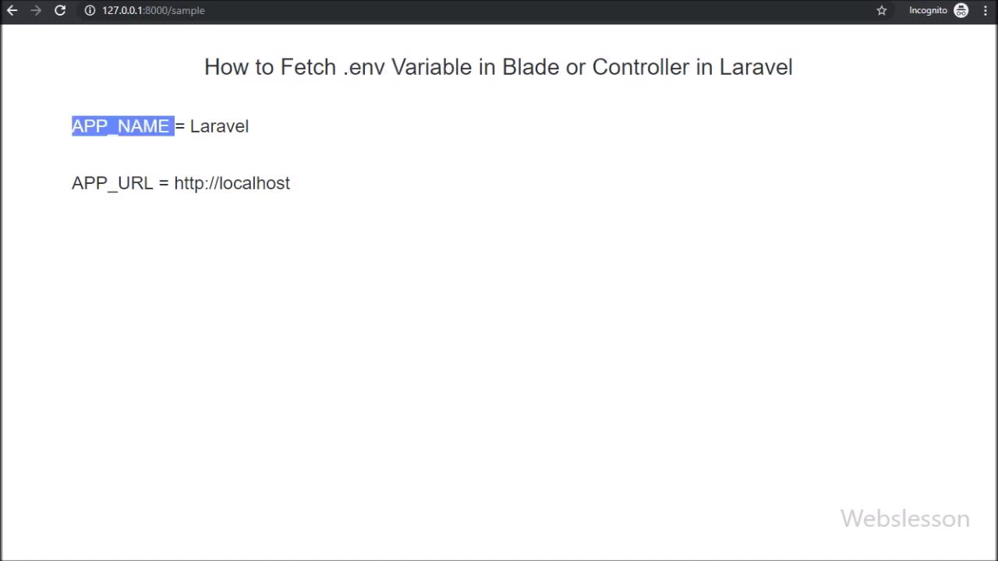
double_click(112, 183)
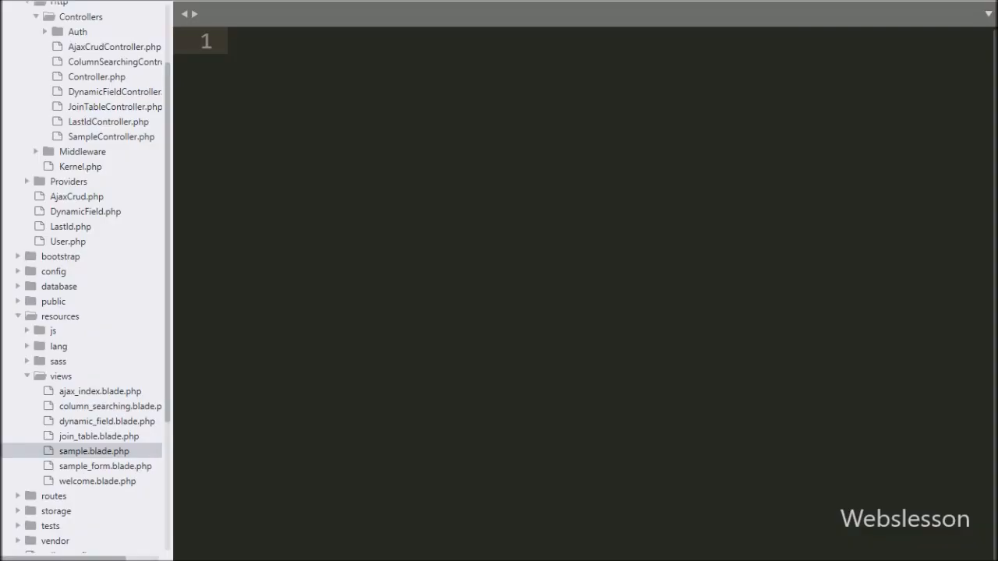
Open SampleController.php, then the sample.blade.php view under resources/views
scroll(up, 3)
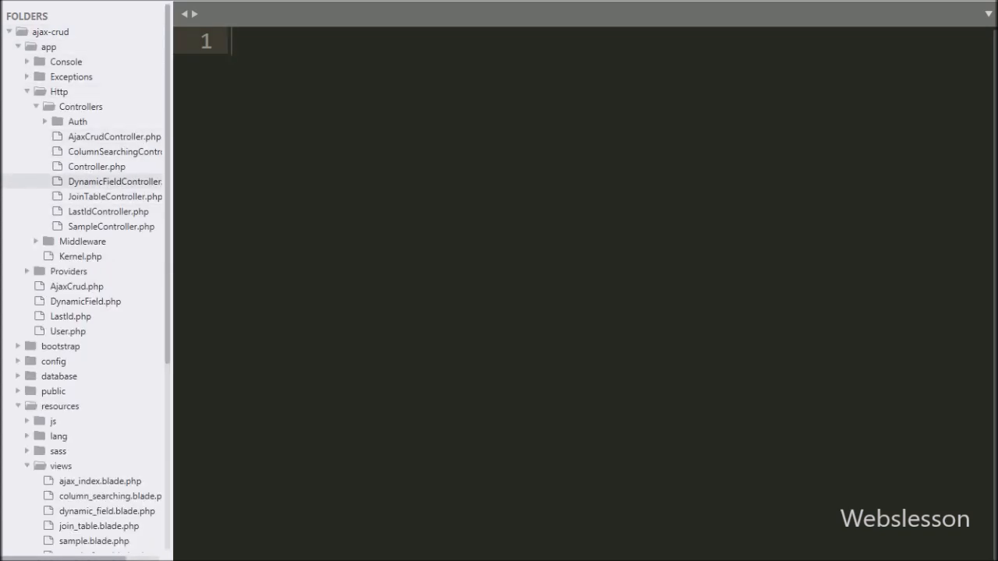
click(111, 226)
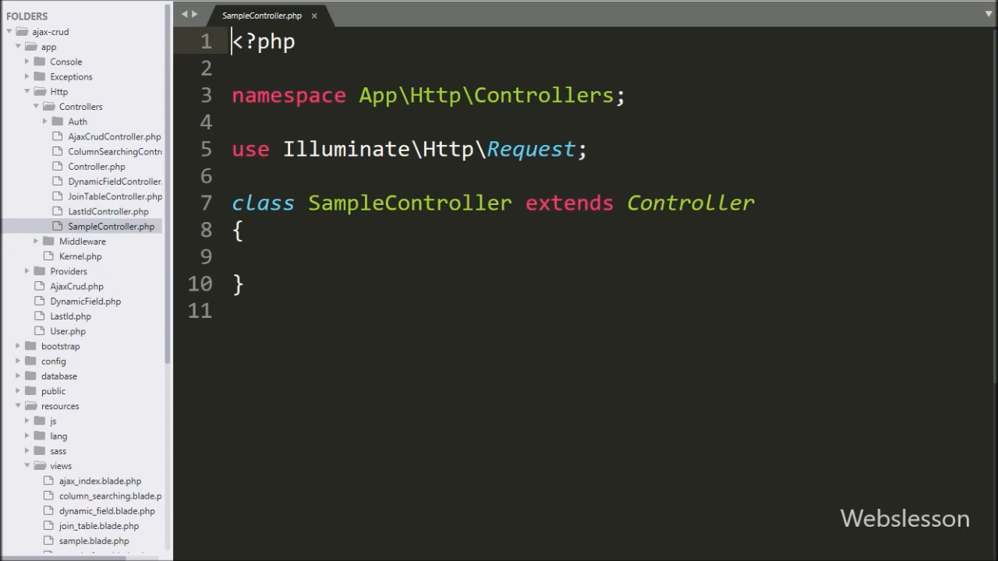
scroll(down, 3)
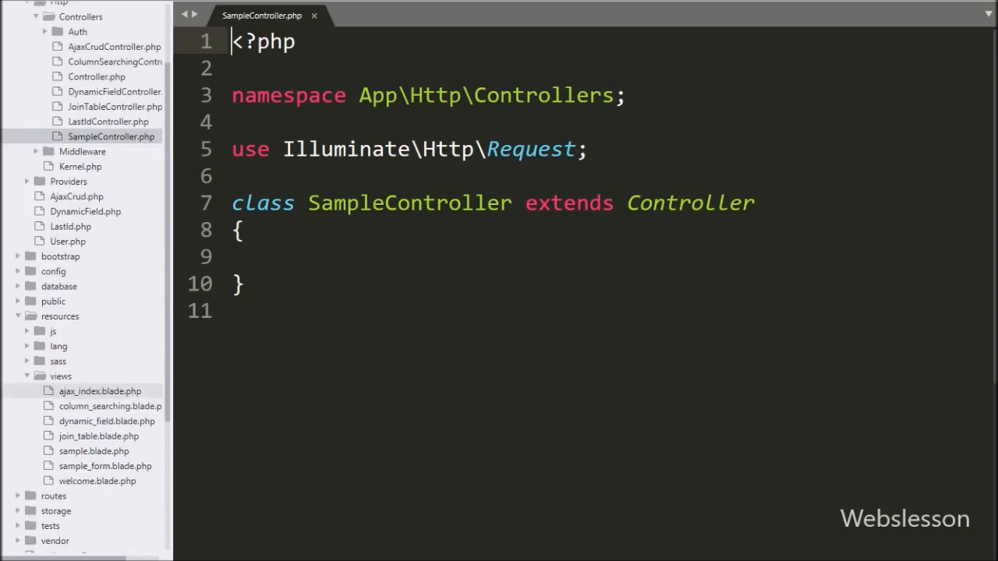
click(94, 451)
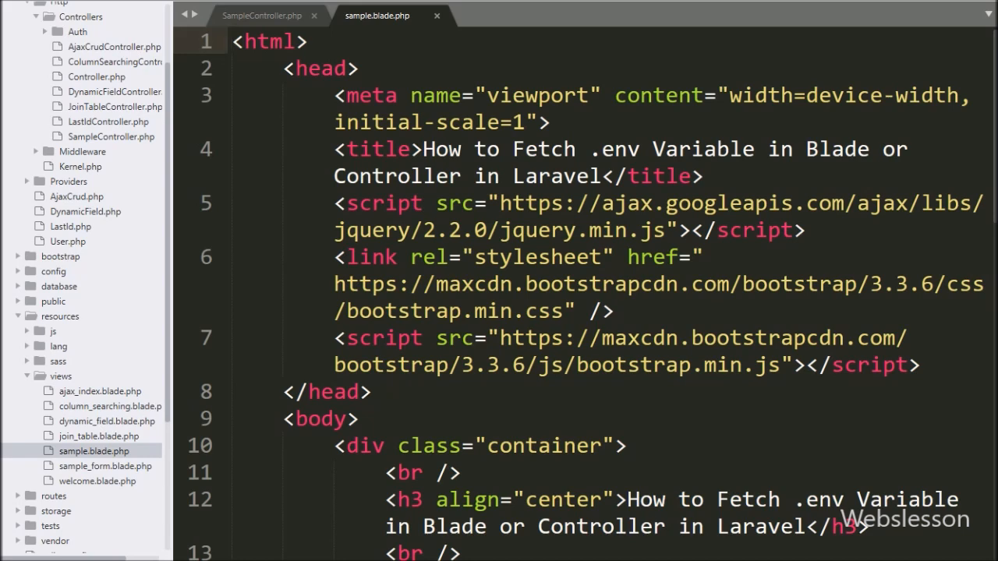
click(50, 437)
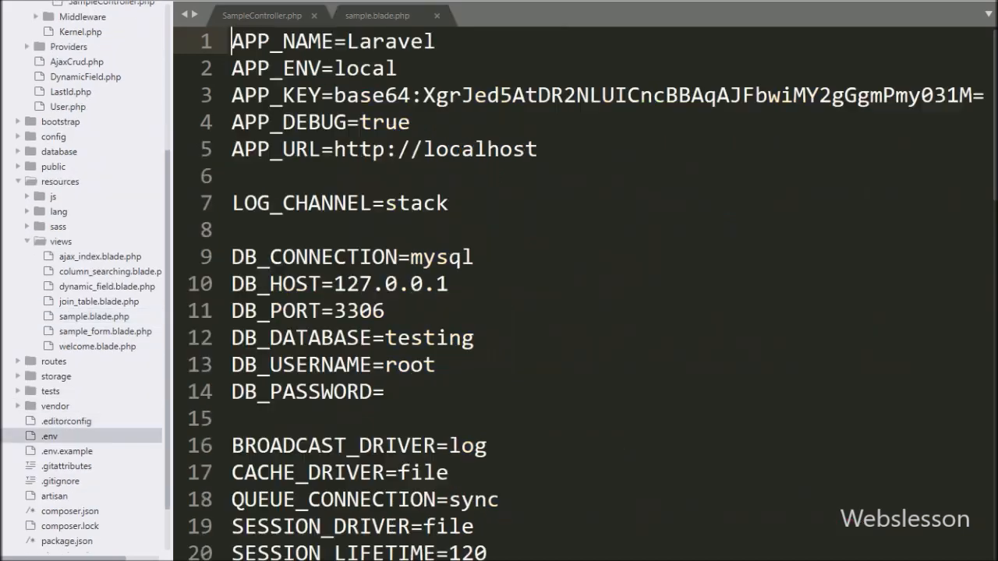
click(50, 437)
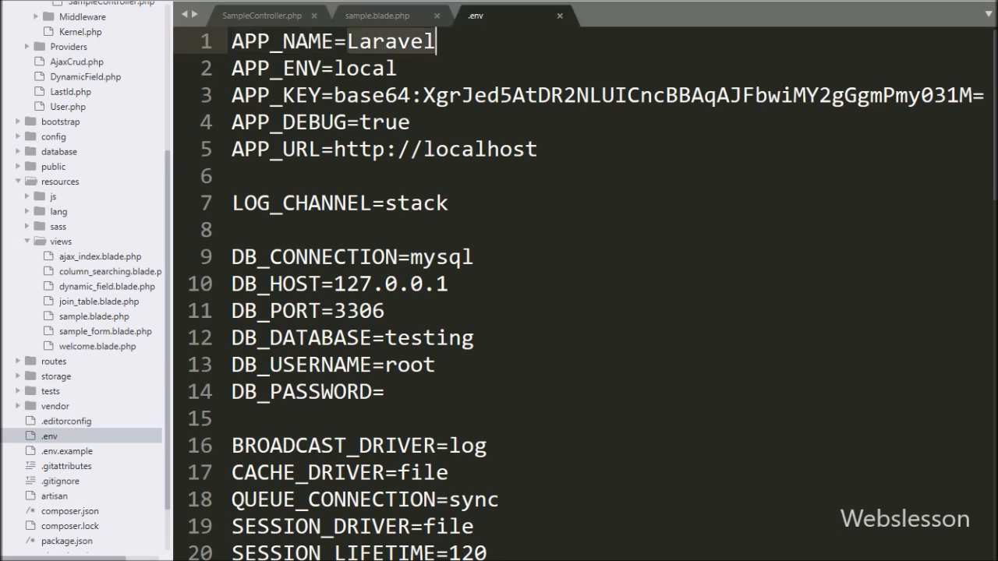
click(397, 68)
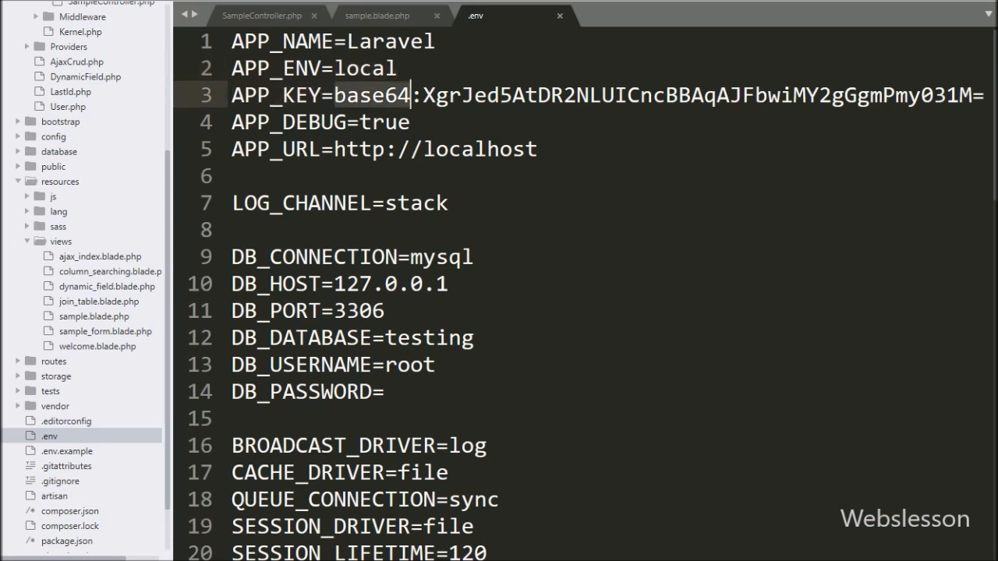
click(295, 150)
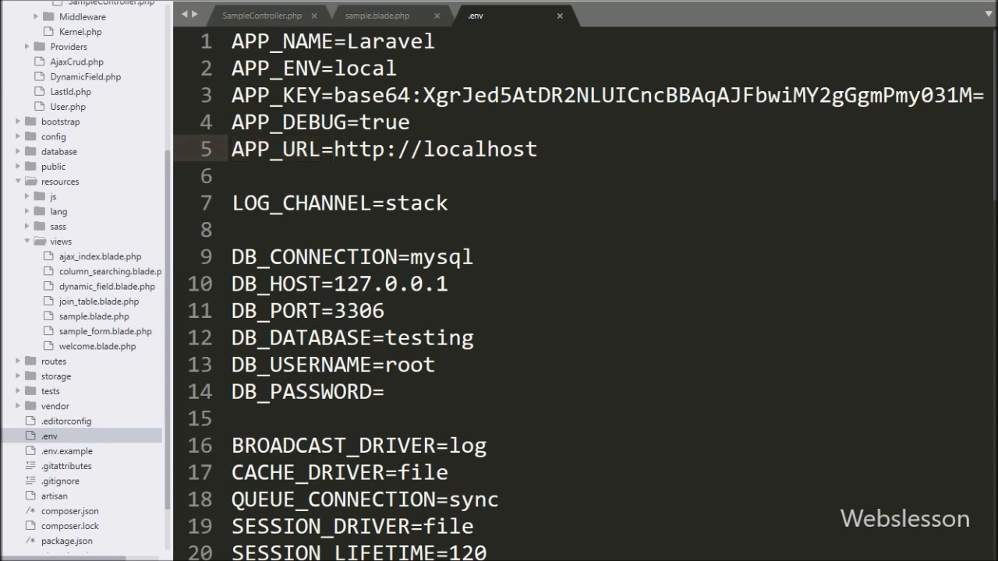
click(335, 40)
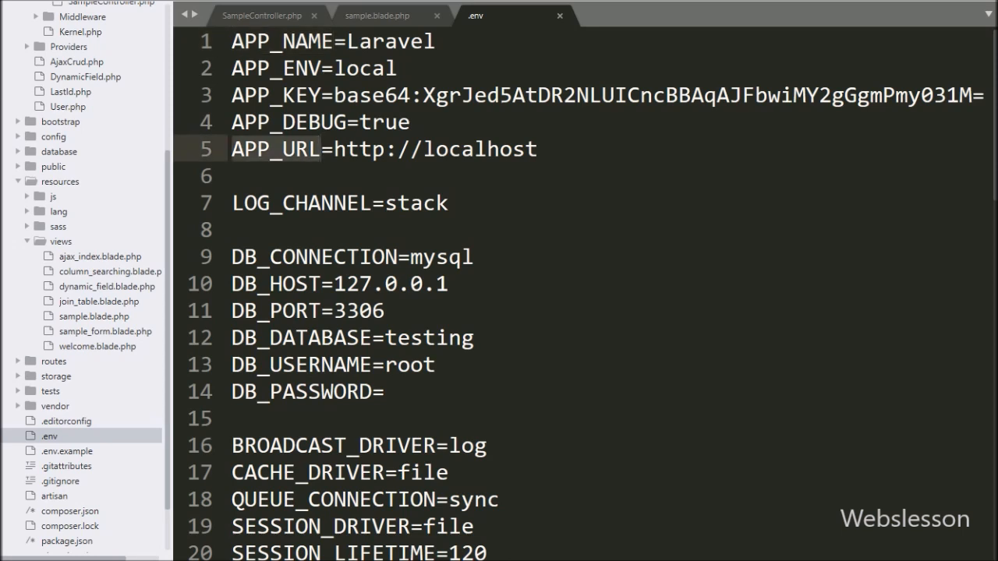
click(436, 40)
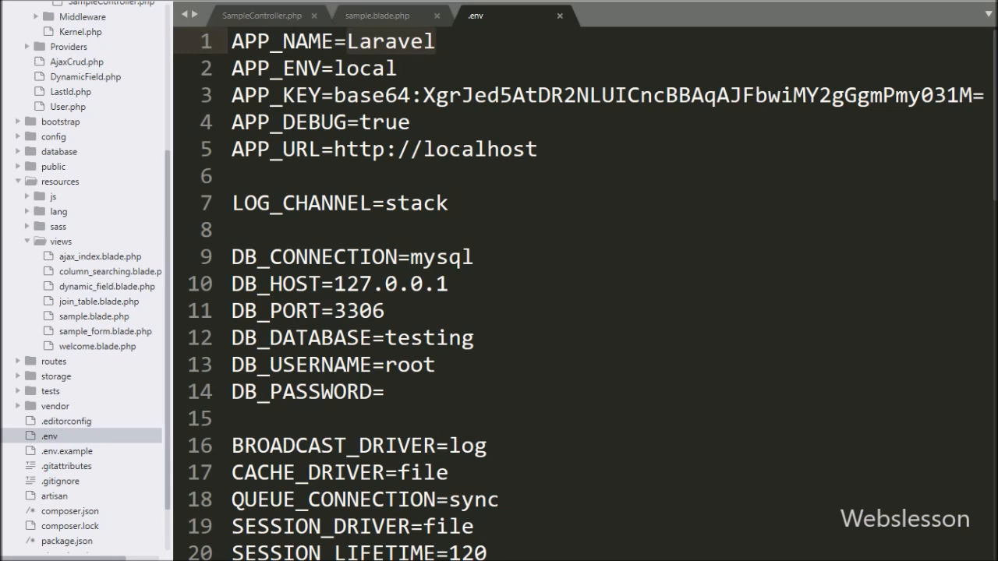
In SampleController.php, write index() assigning $environment = env('APP_NAME');
click(262, 16)
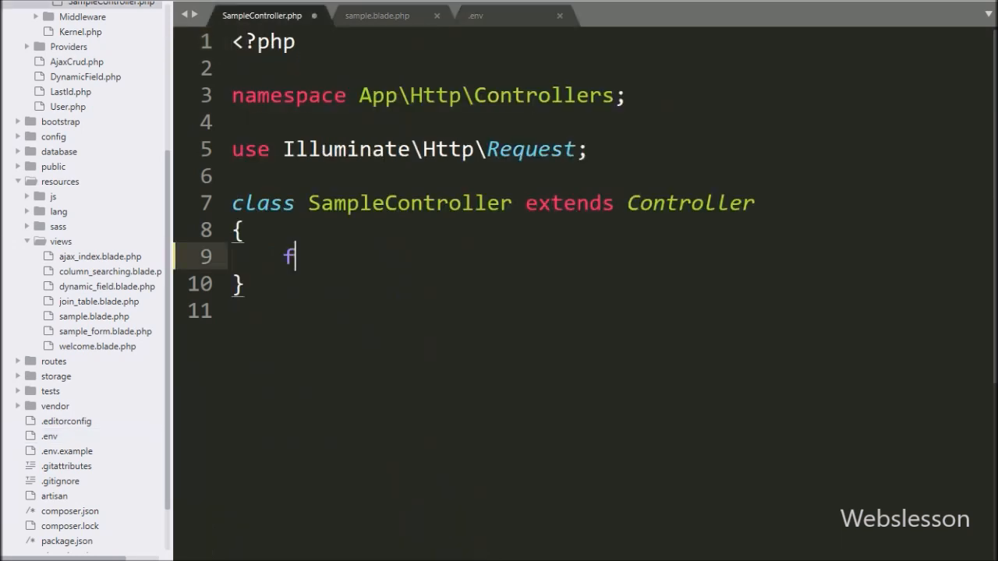
text(unction index()
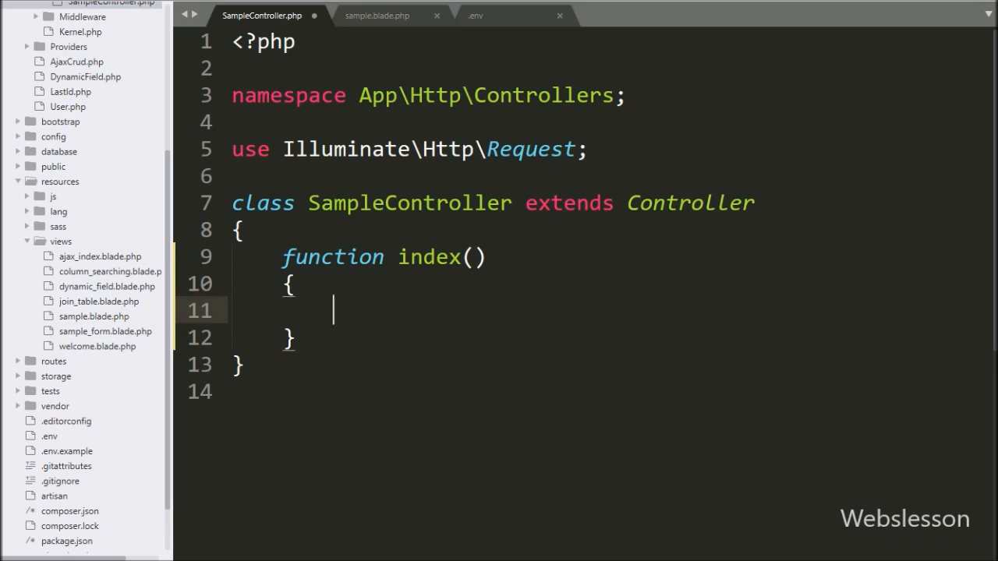
text($environment =)
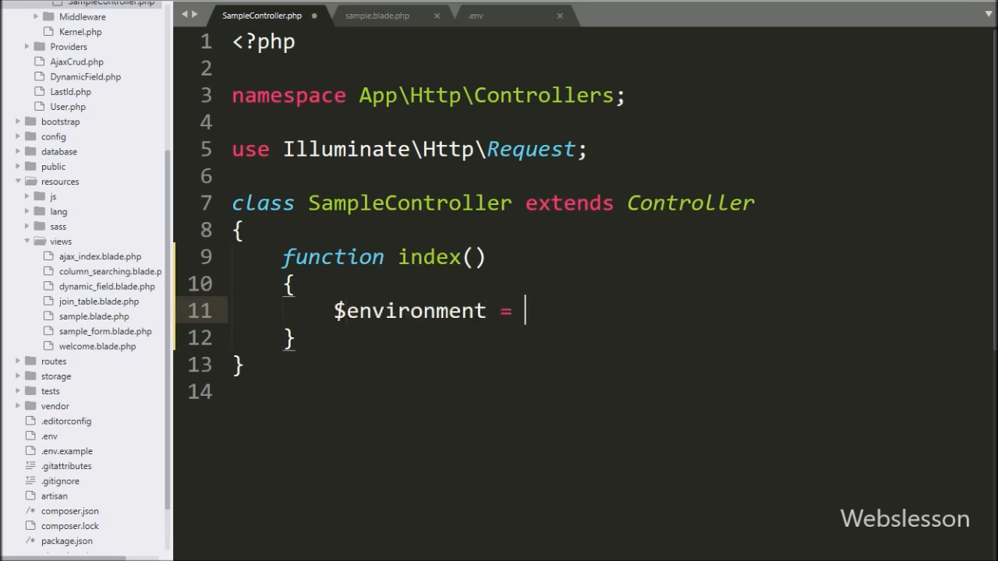
text(env())
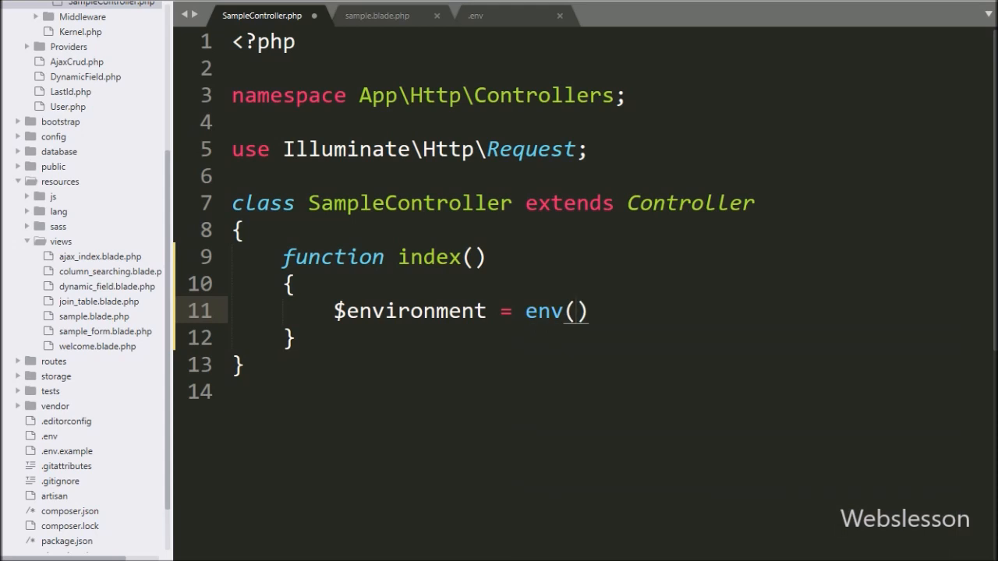
text('APP')
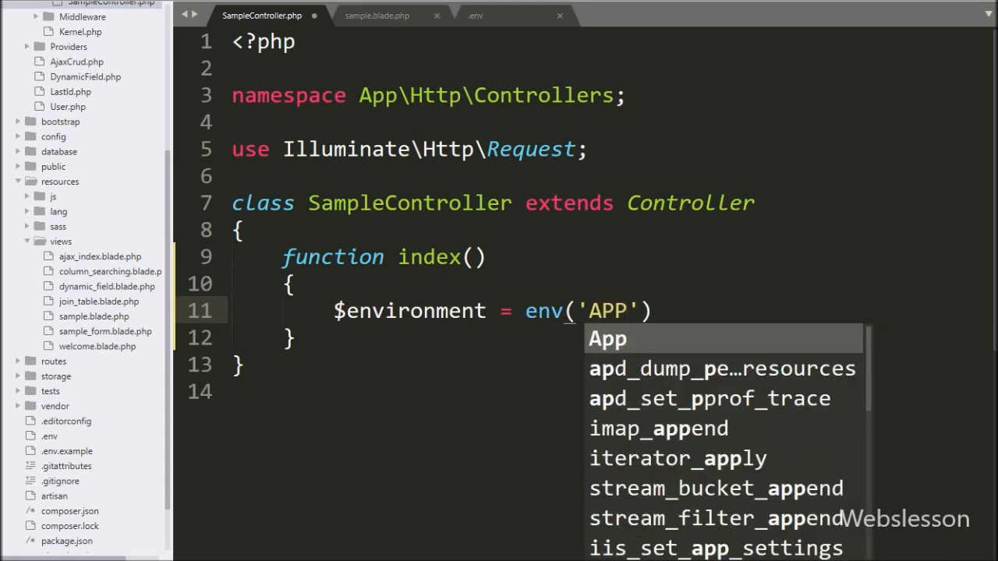
text(_NAME)
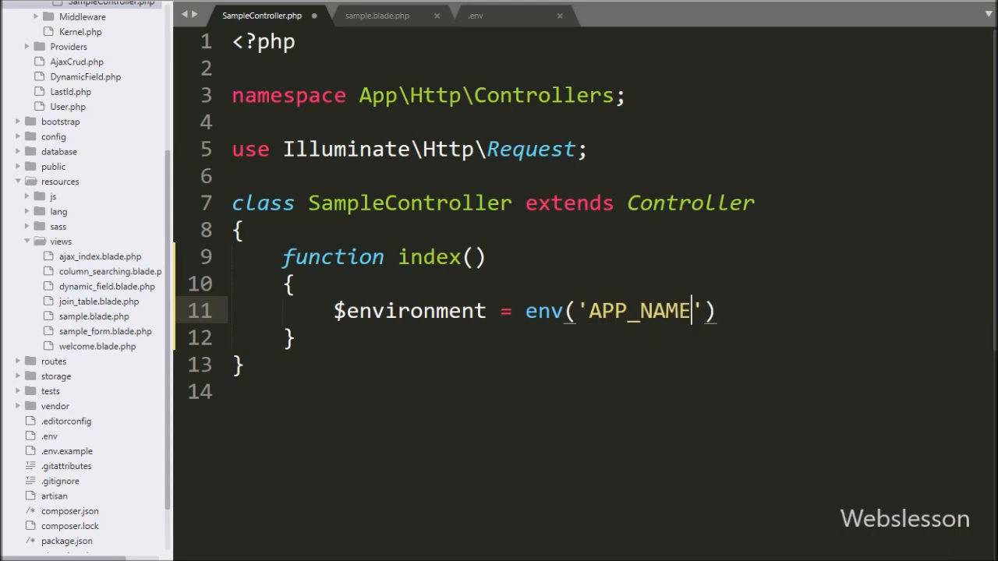
text(;)
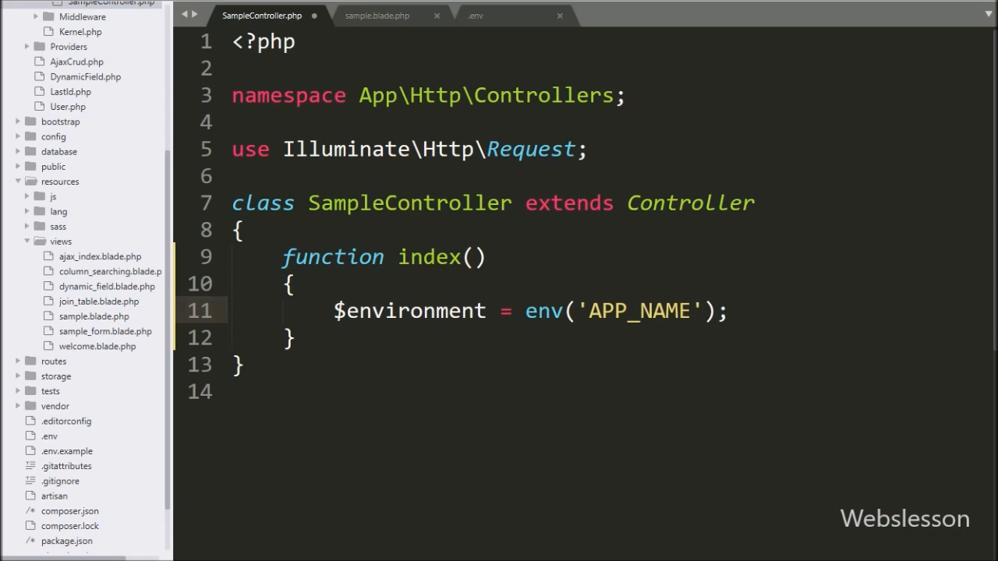
double_click(543, 312)
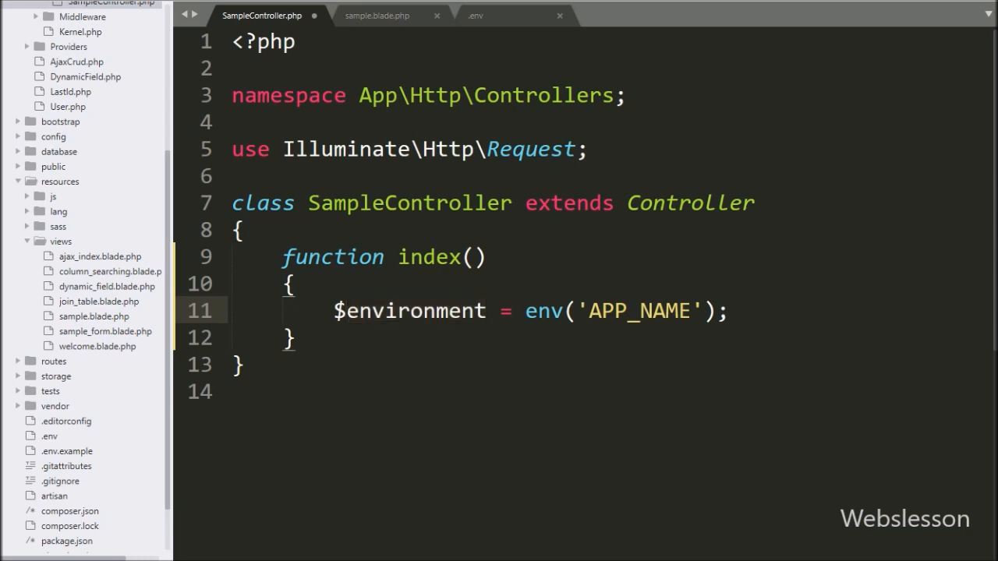
click(728, 312)
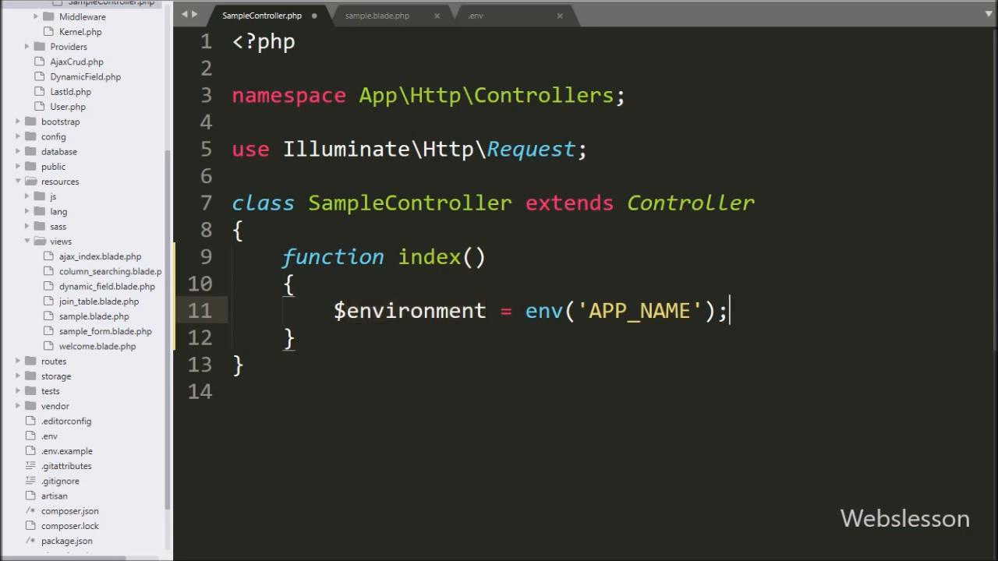
Return view('sample', compact('environment')) from index(), then go to the blade template
key(Return)
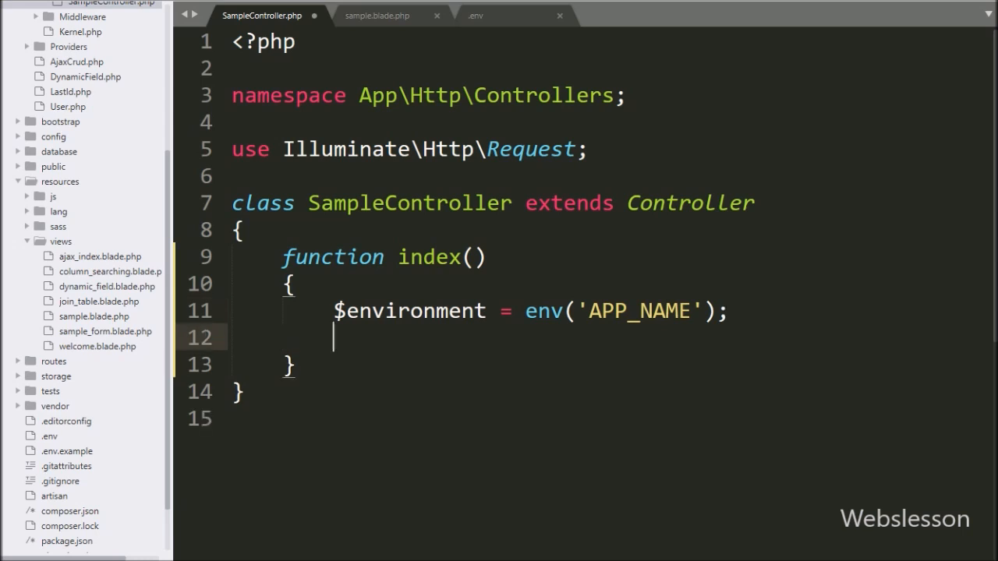
text(return)
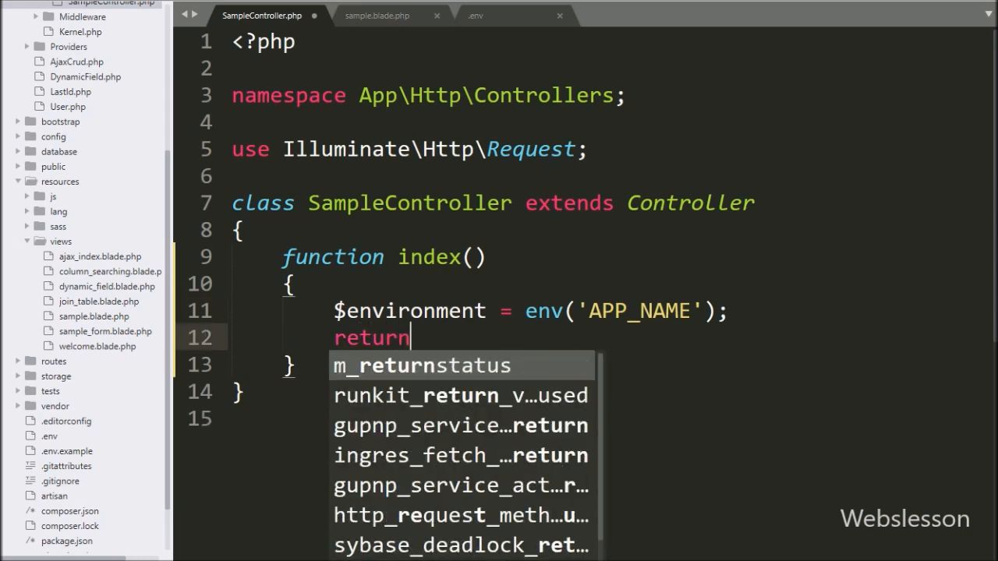
text(view())
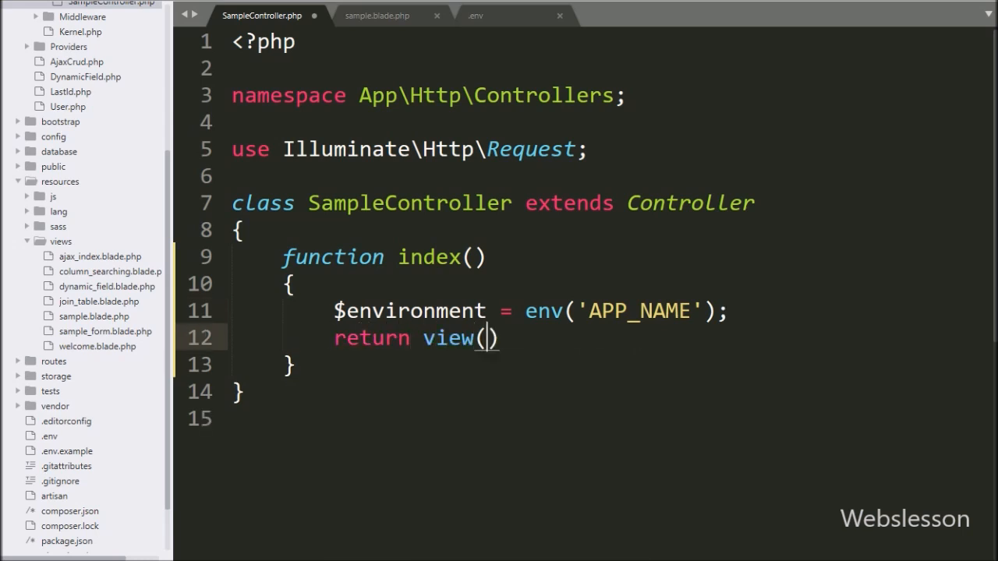
text('sample', compact(varnam)
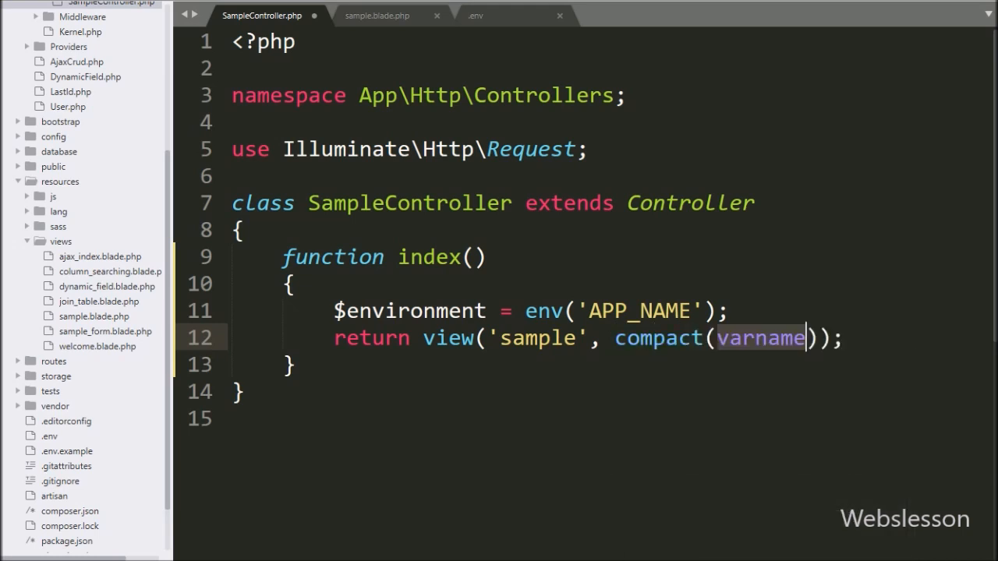
text(enviro)
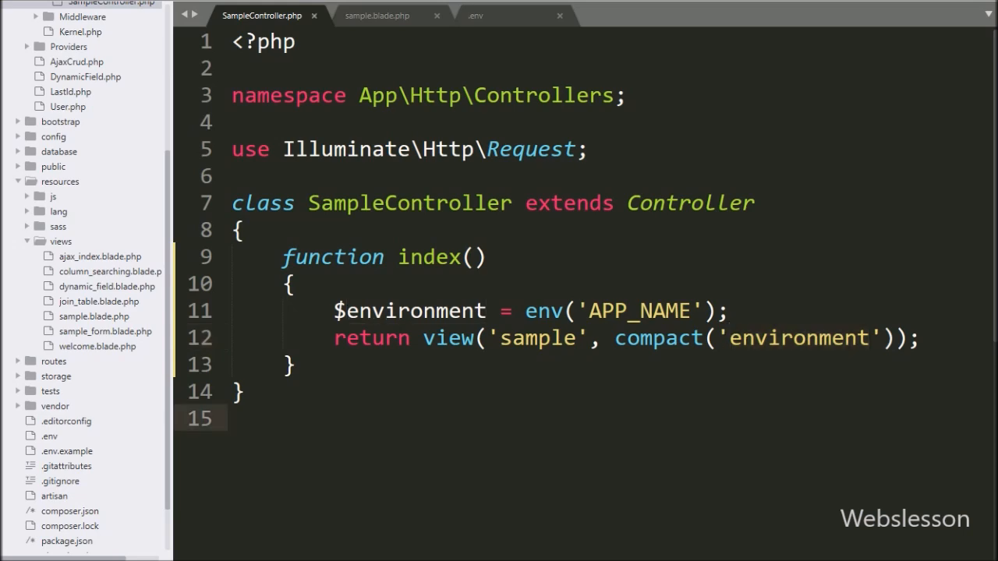
double_click(415, 311)
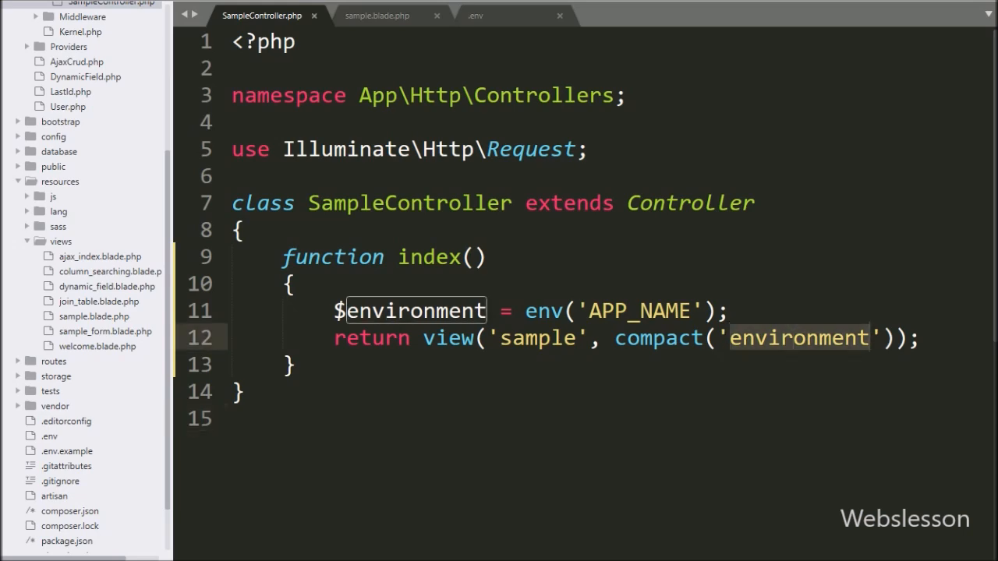
click(378, 16)
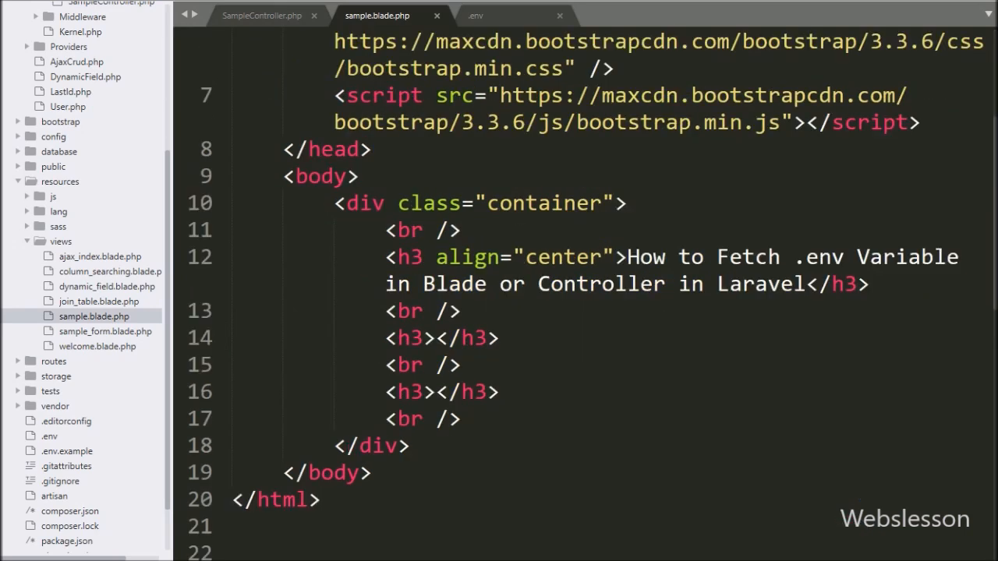
Fill the first empty <h3> with APP_NAME = {{ $environment }}
text(AP)
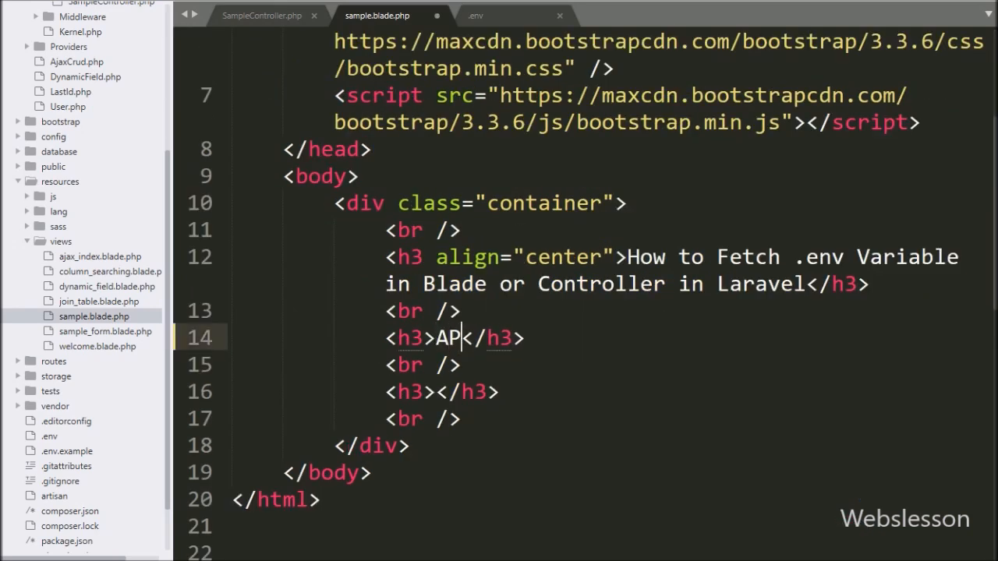
text(P_NAME)
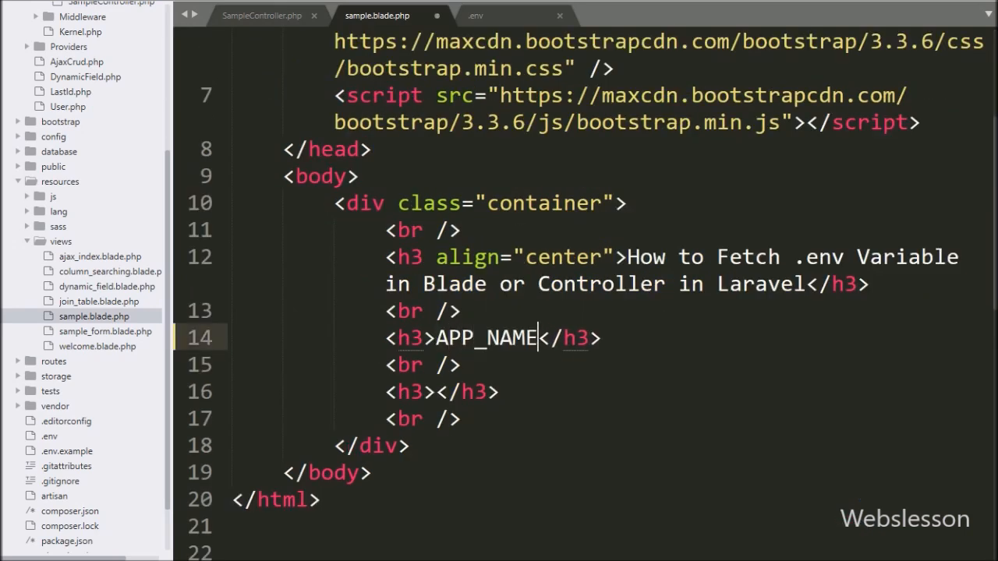
text(= {{)
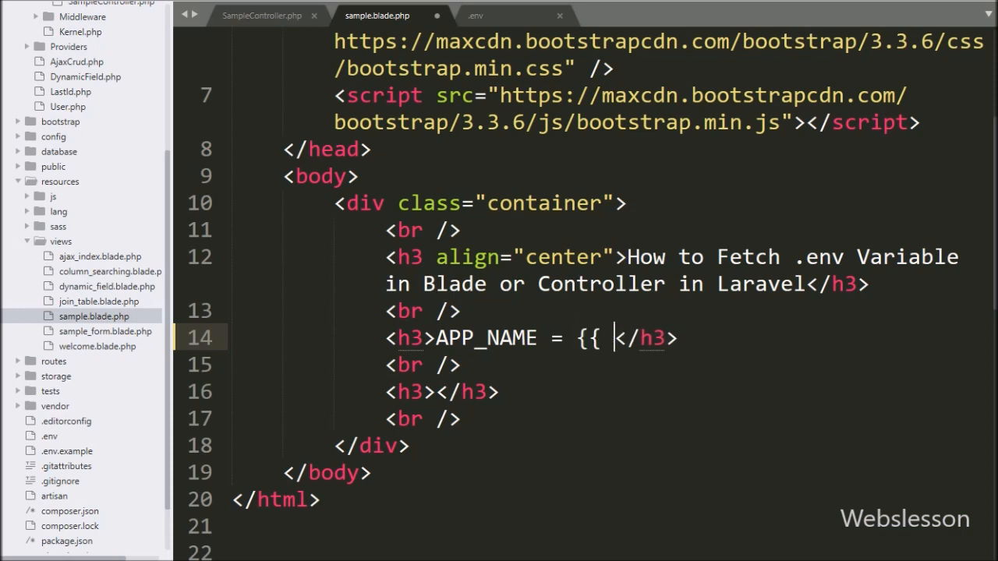
text(}})
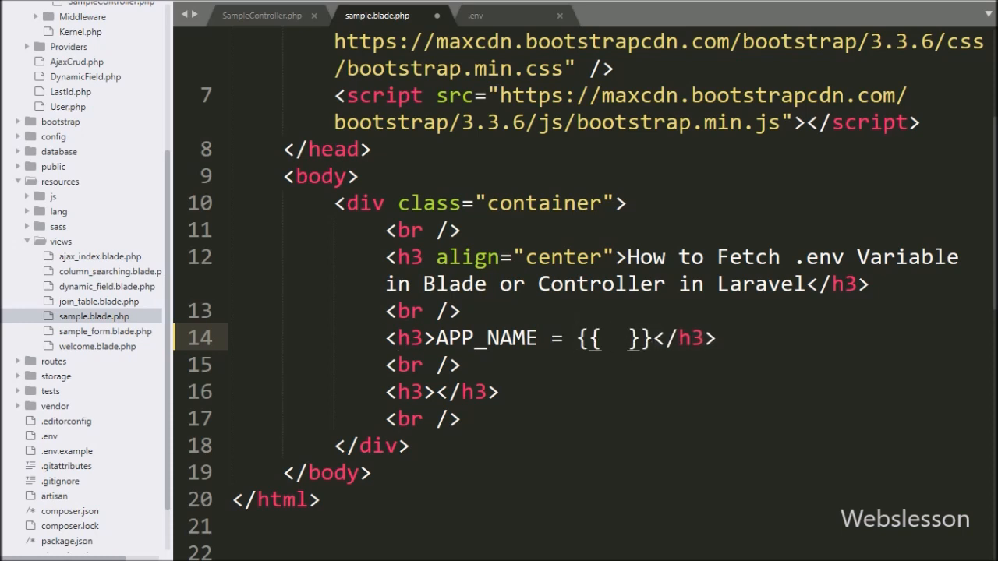
text($environment)
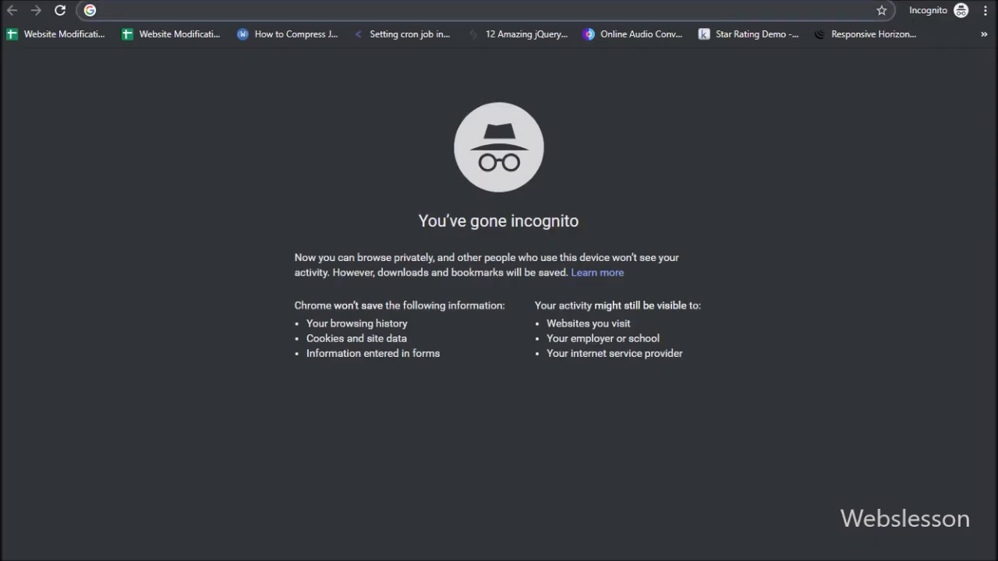
text(http://127.0.0.1:8000/sample)
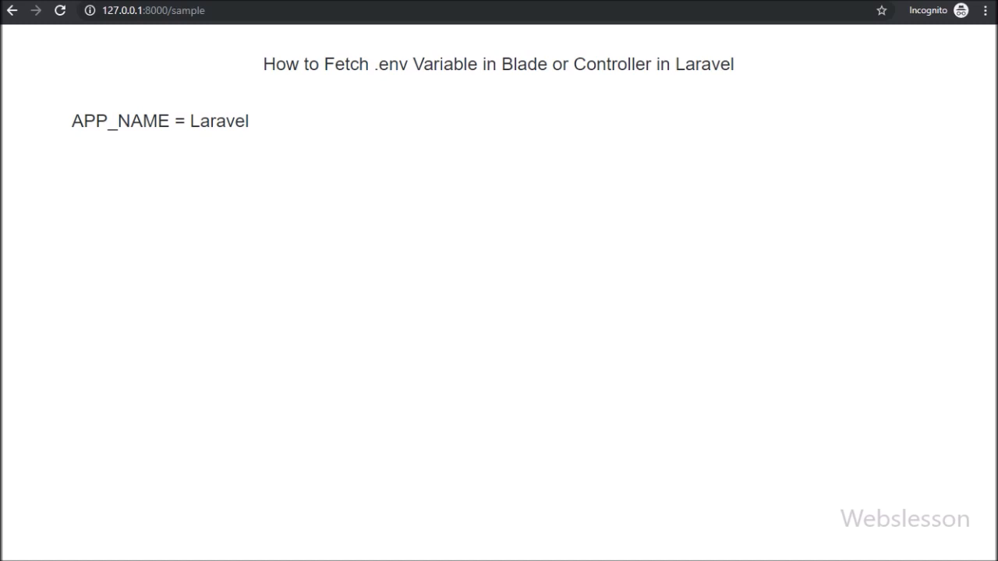
triple_click(499, 64)
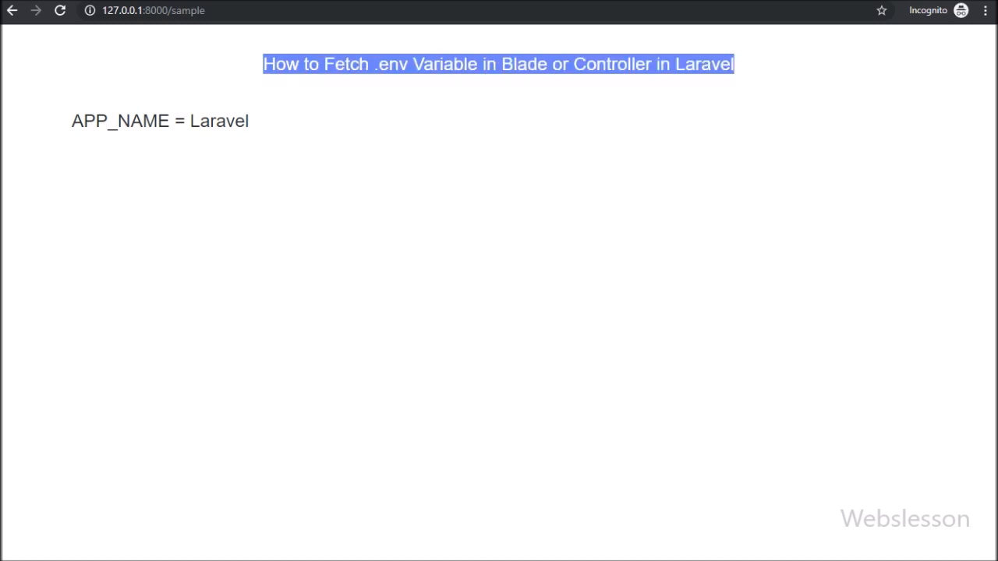
double_click(120, 122)
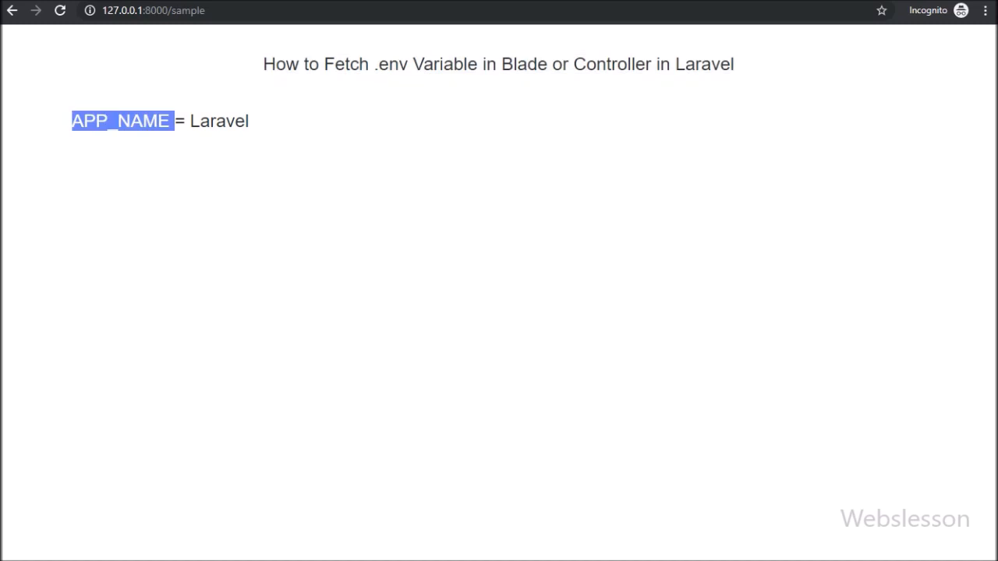
double_click(218, 122)
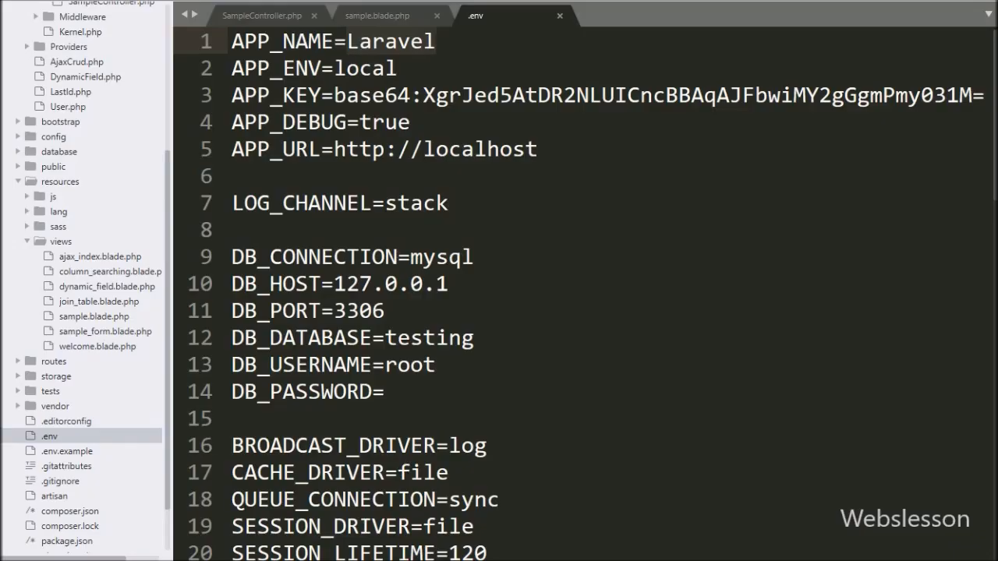
Switch from the .env file back to sample.blade.php
click(374, 40)
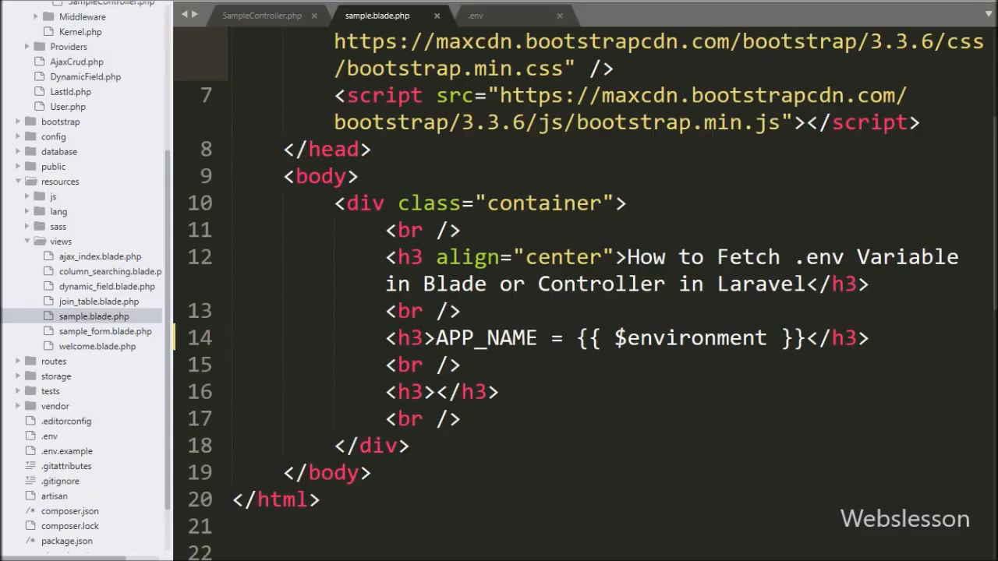
Fill the second <h3> with APP_URL = {{ env('APP_URL') }}
text(AP)
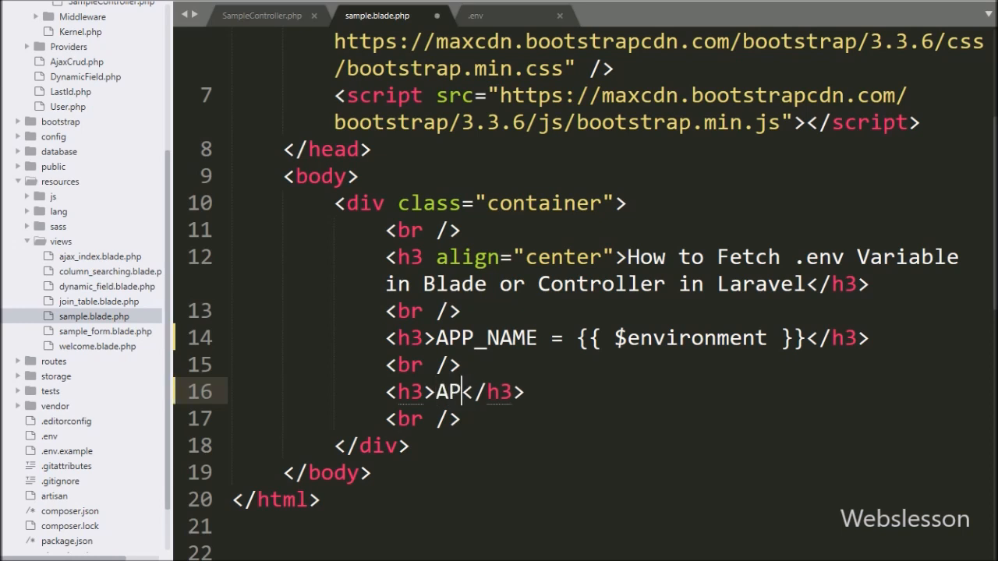
text(P_URL =)
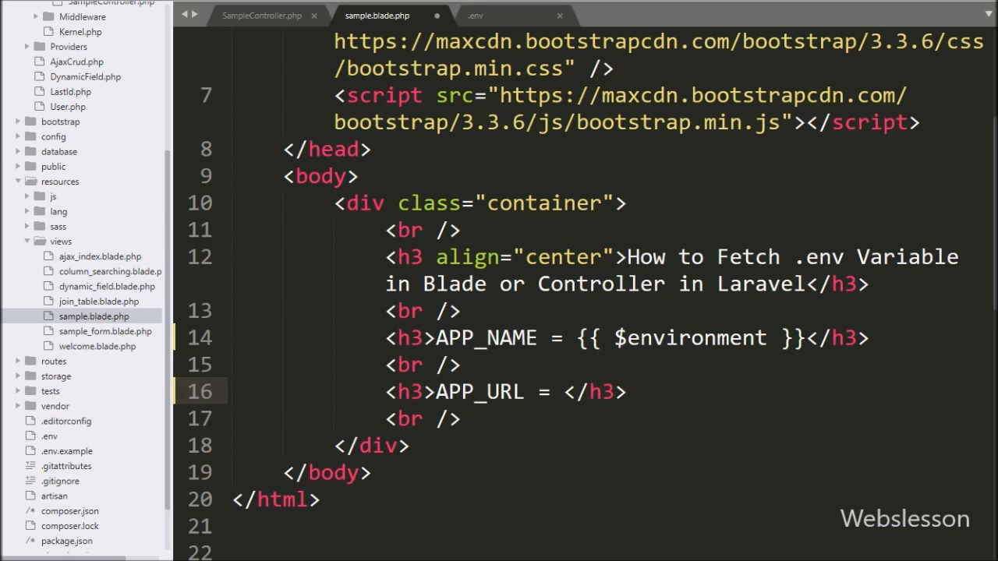
text({{)
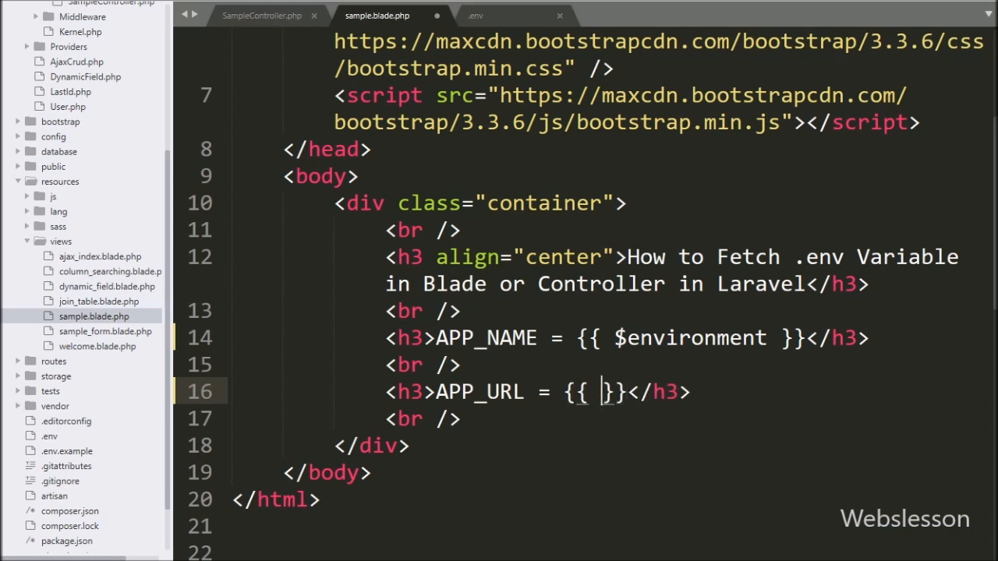
text(env)
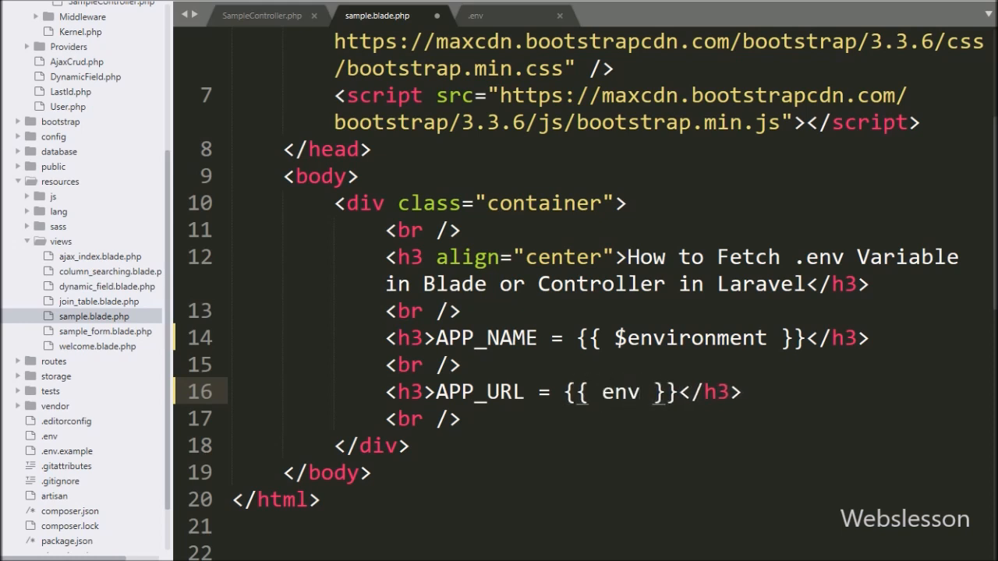
text((''))
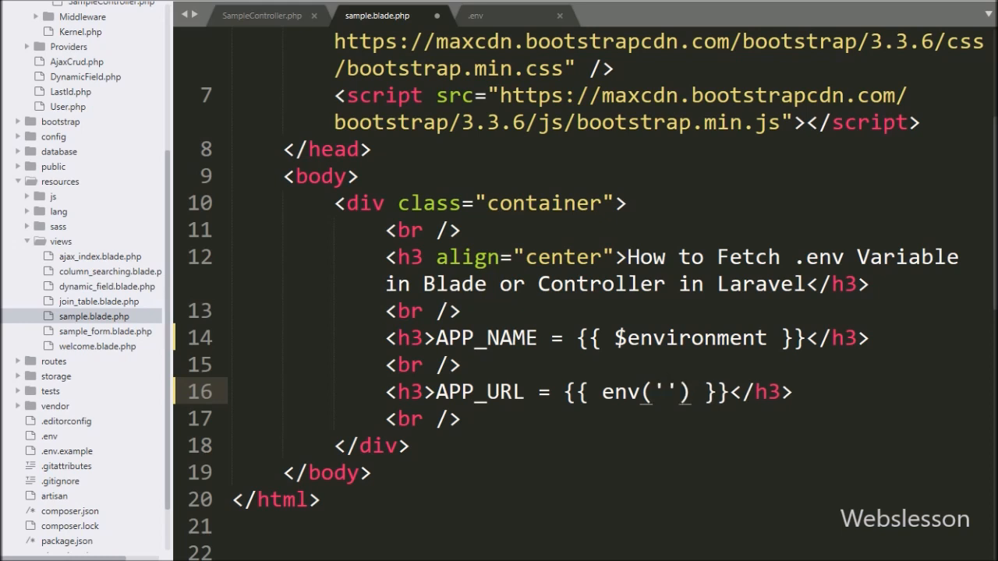
text(APP_)
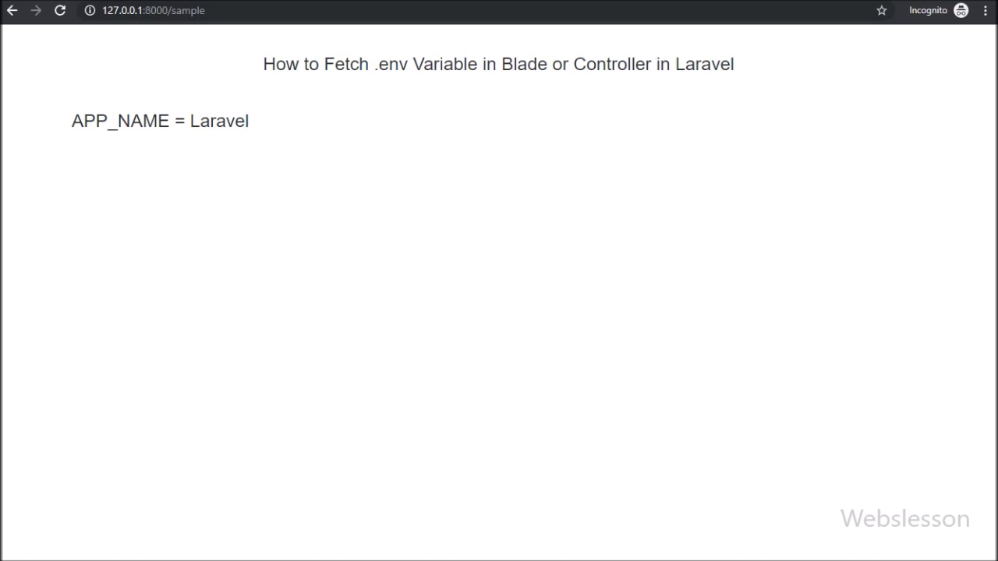
mouse_move(60, 11)
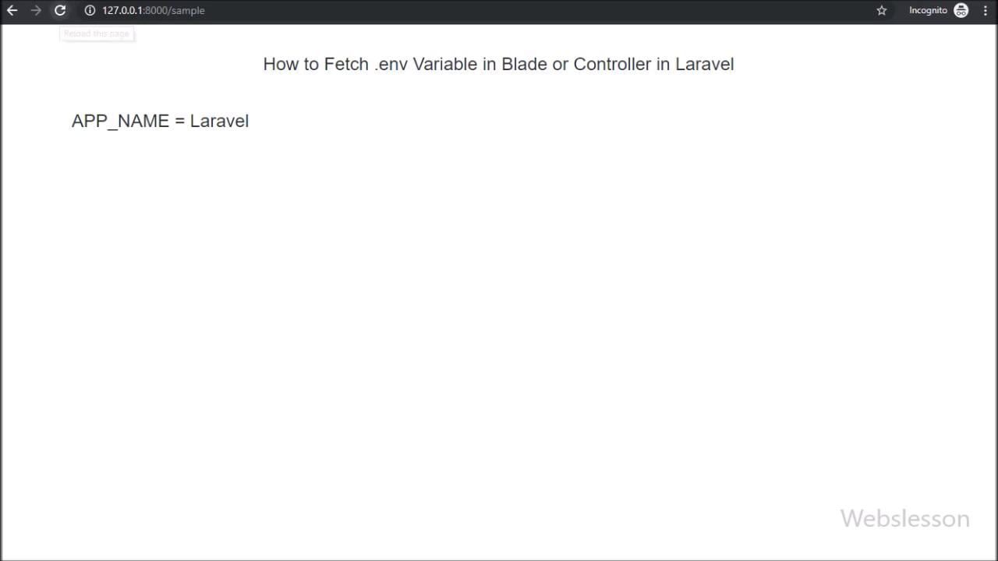
click(60, 10)
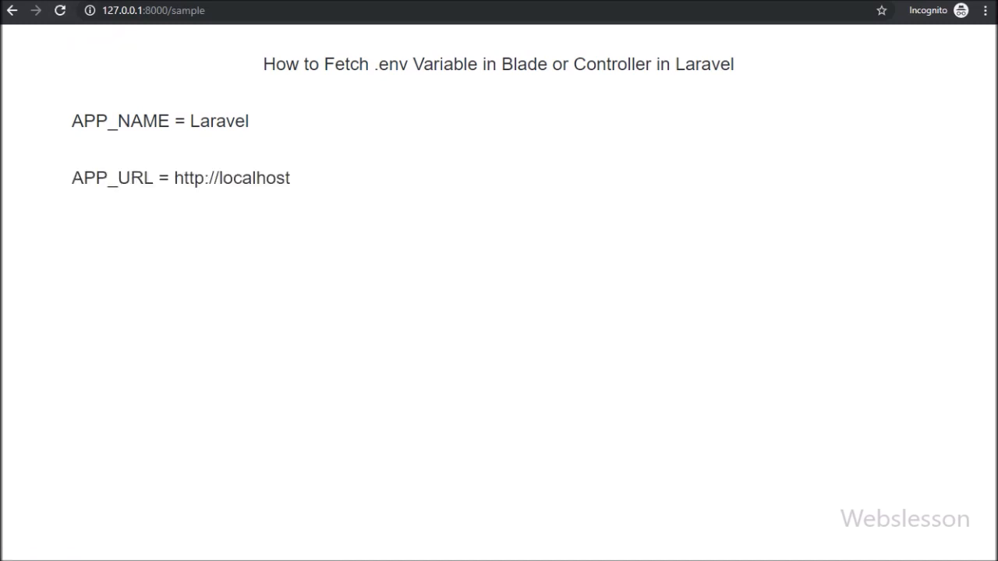
double_click(113, 177)
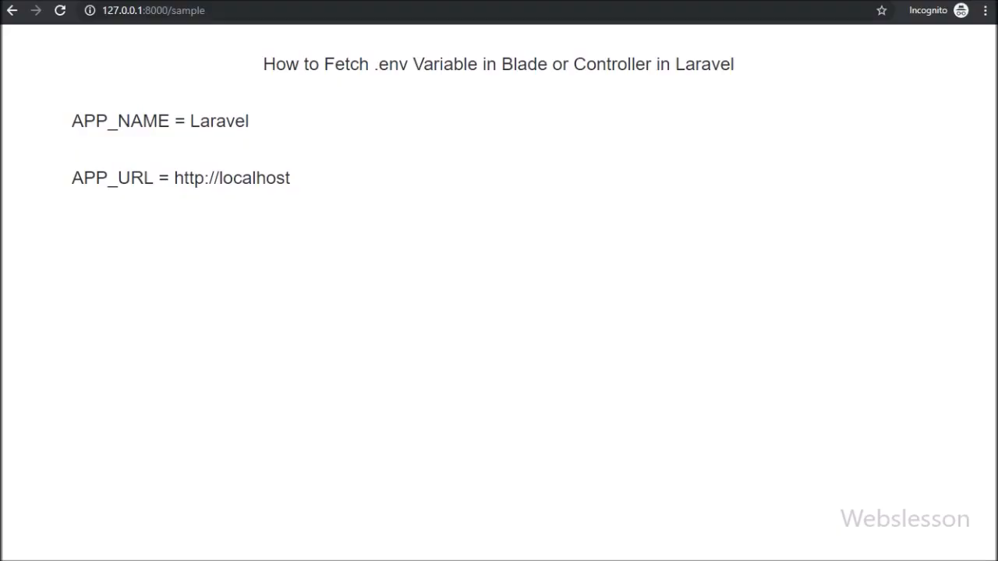
double_click(218, 122)
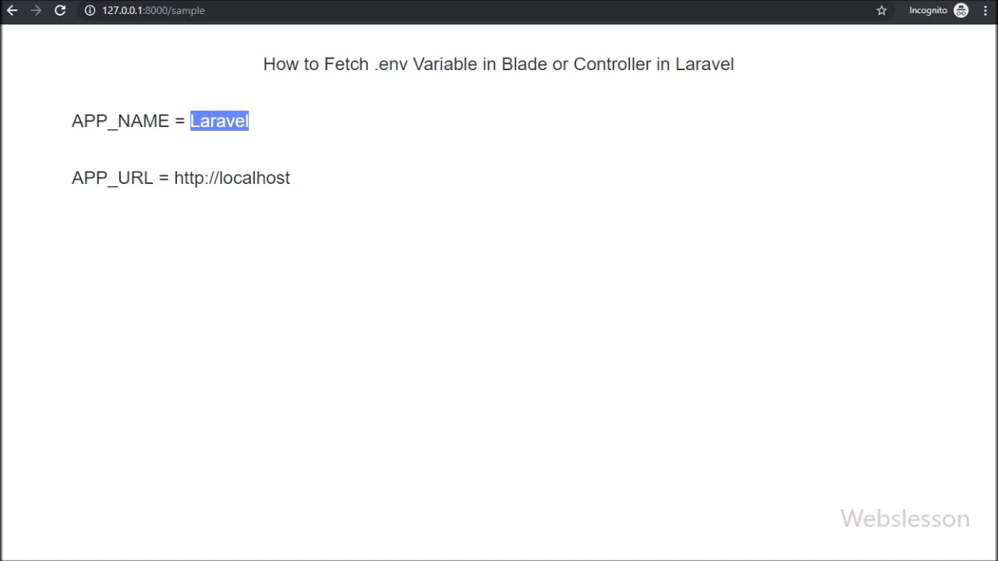
double_click(112, 178)
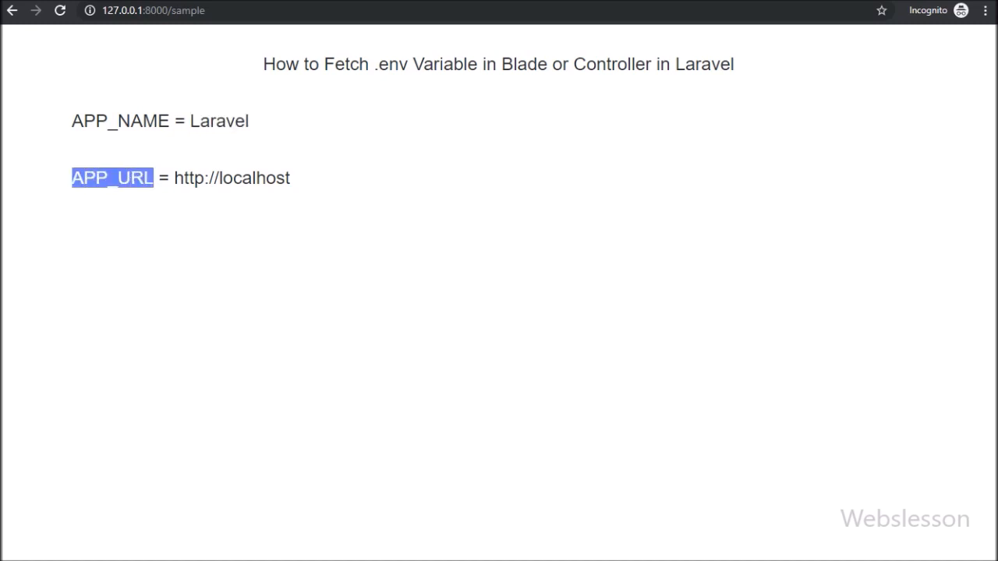
double_click(230, 177)
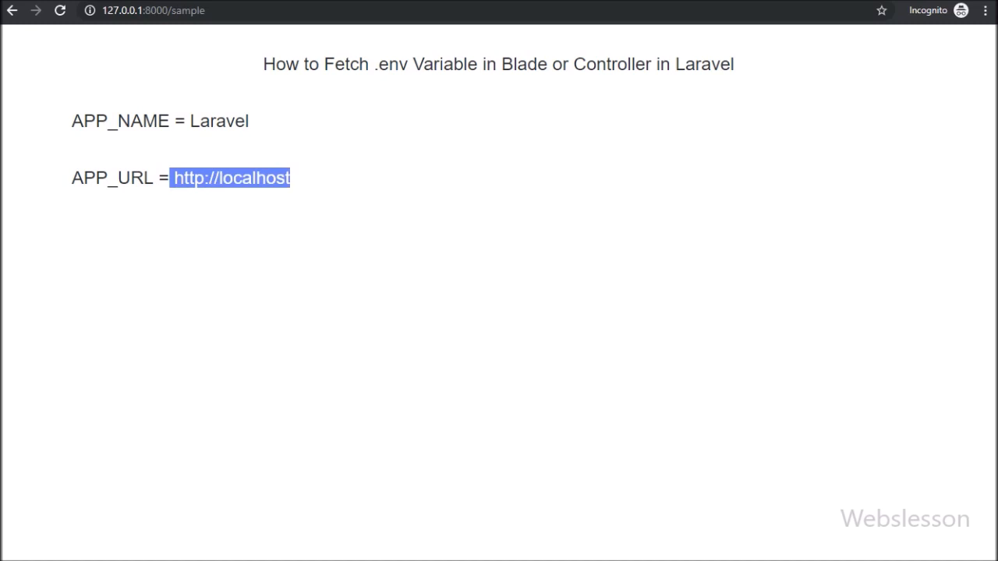
double_click(393, 64)
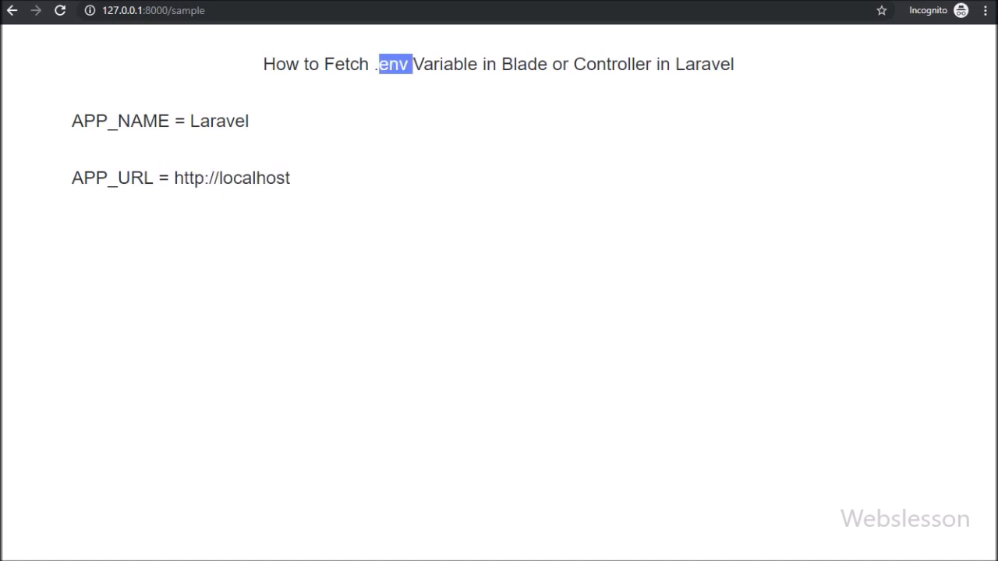
triple_click(499, 64)
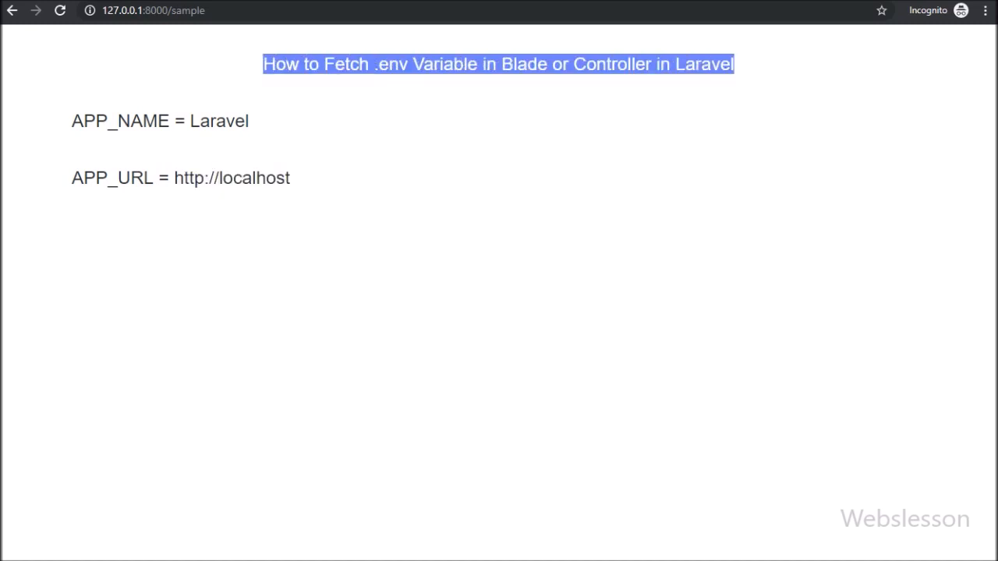